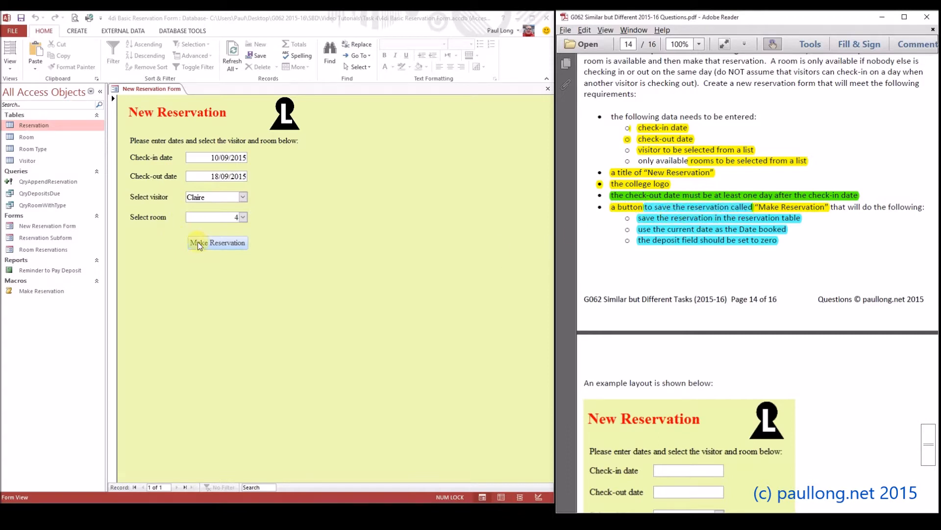
mouse_move(211, 249)
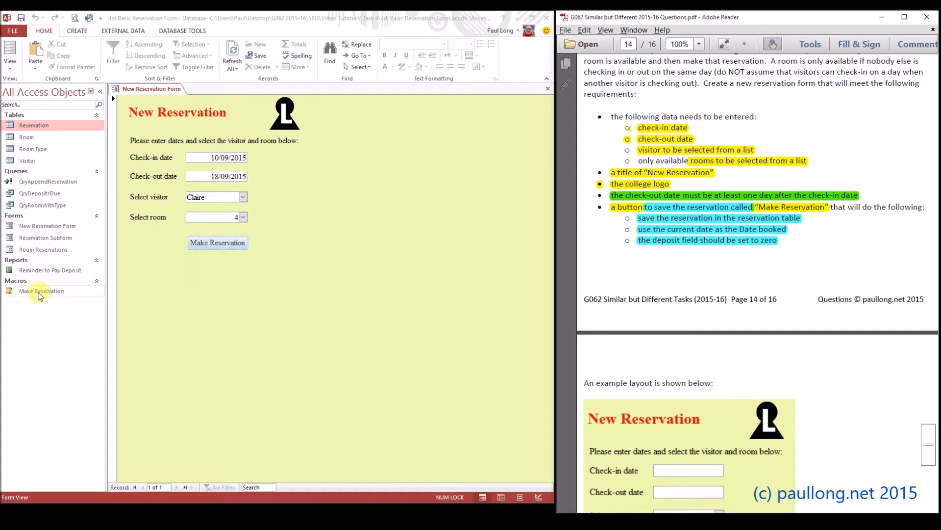
Select the Make Reservation macro and show its context menu
left_click(41, 291)
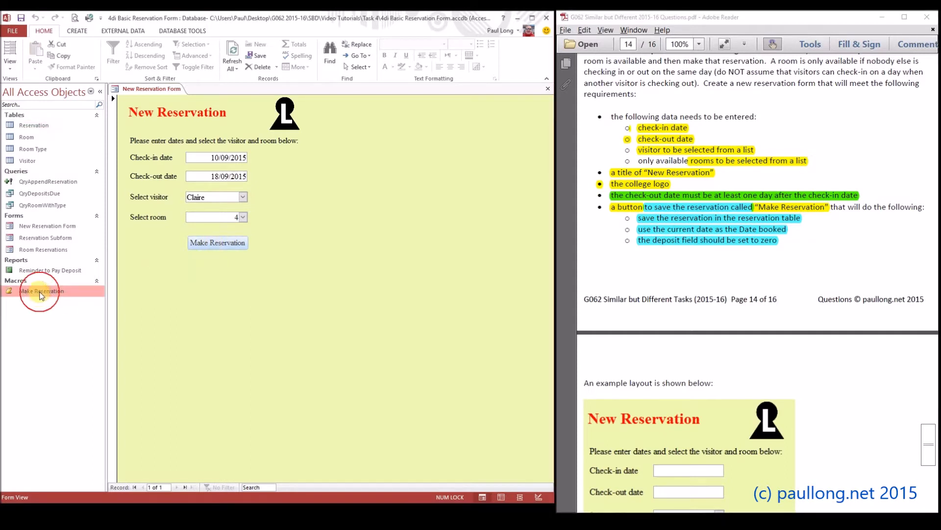
right_click(42, 291)
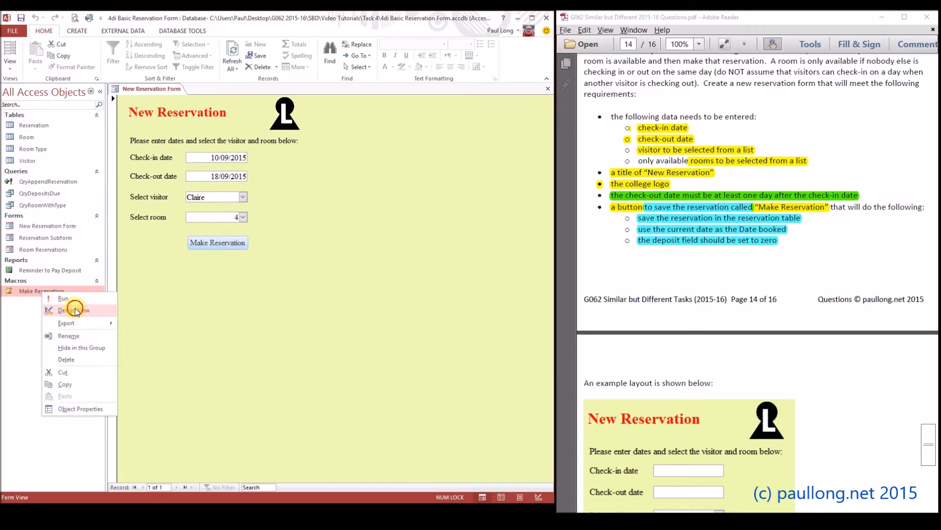
Add an OpenQuery action to the Make Reservation macro running QryAppendReservation
left_click(73, 309)
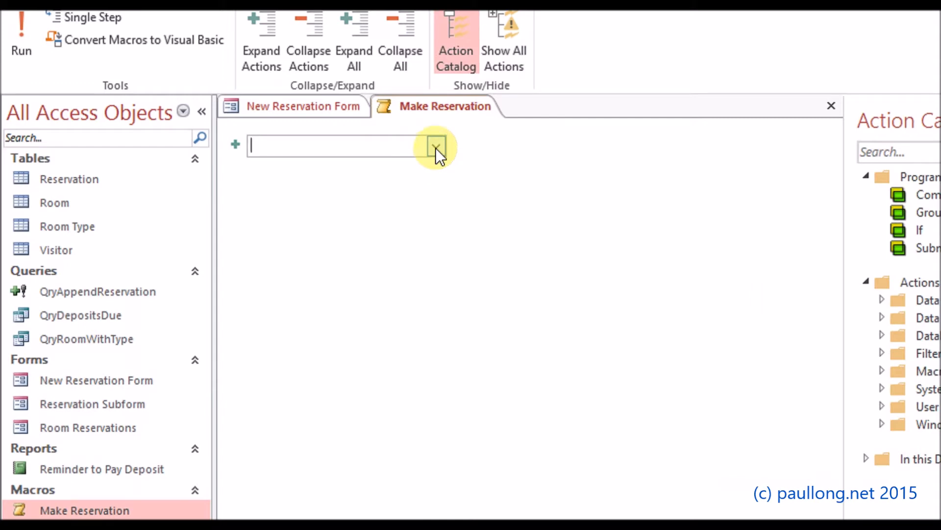
left_click(433, 145)
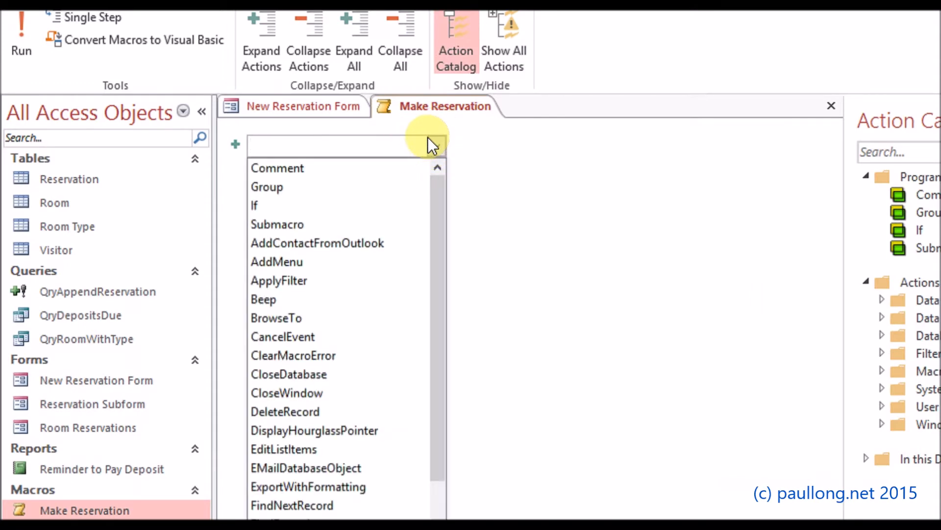
left_click(345, 145)
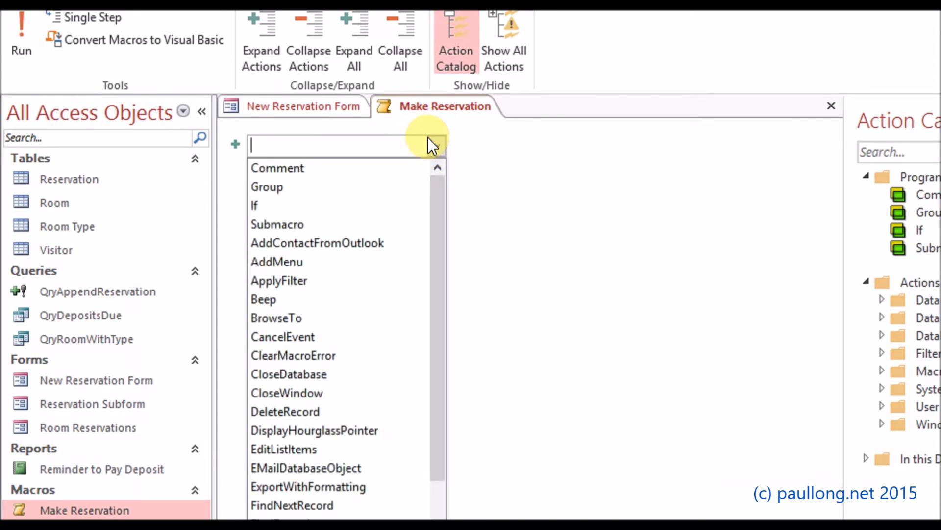
scroll("down", 3)
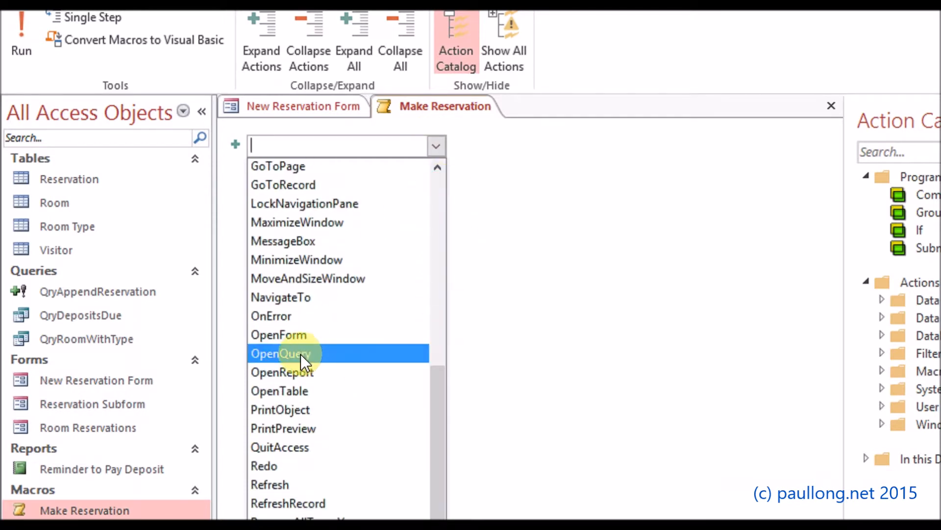
left_click(280, 353)
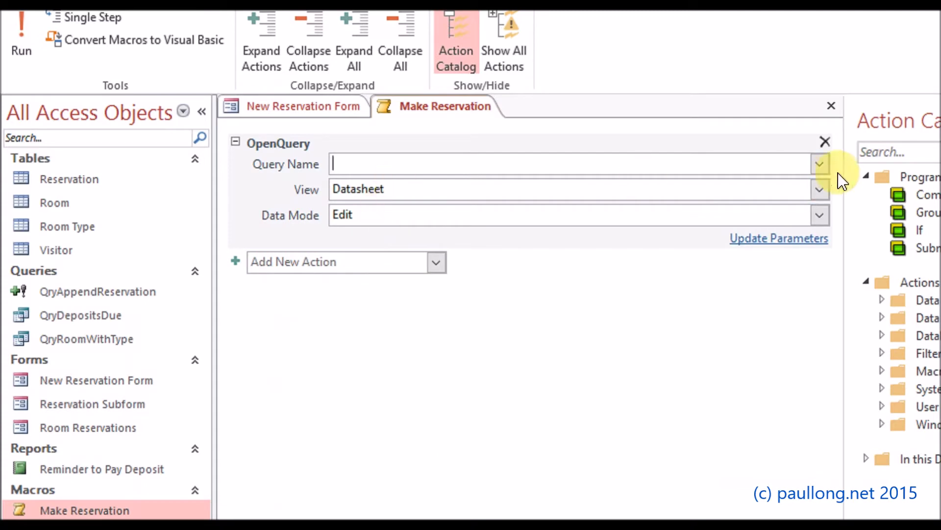
left_click(819, 164)
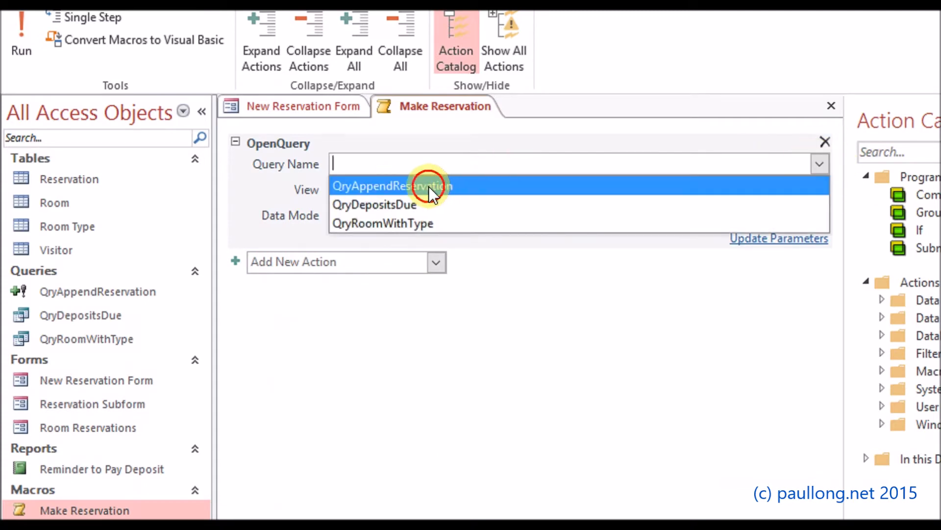
left_click(392, 185)
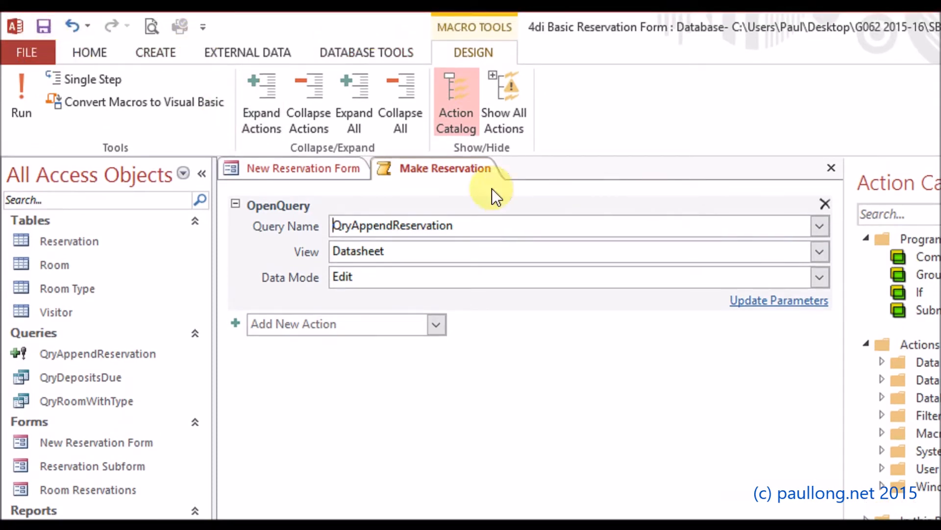
Run Make Reservation from the New Reservation form and accept both append confirmations
left_click(303, 168)
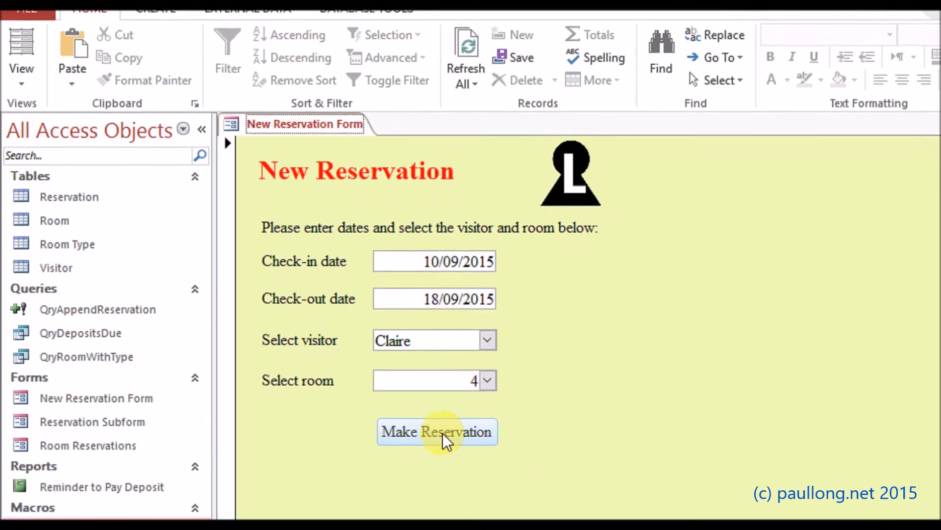
left_click(437, 431)
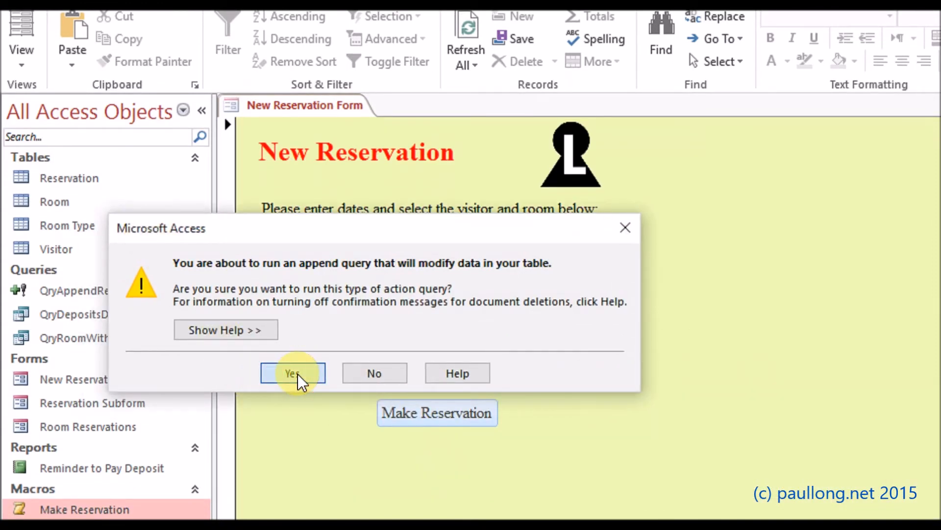
left_click(293, 372)
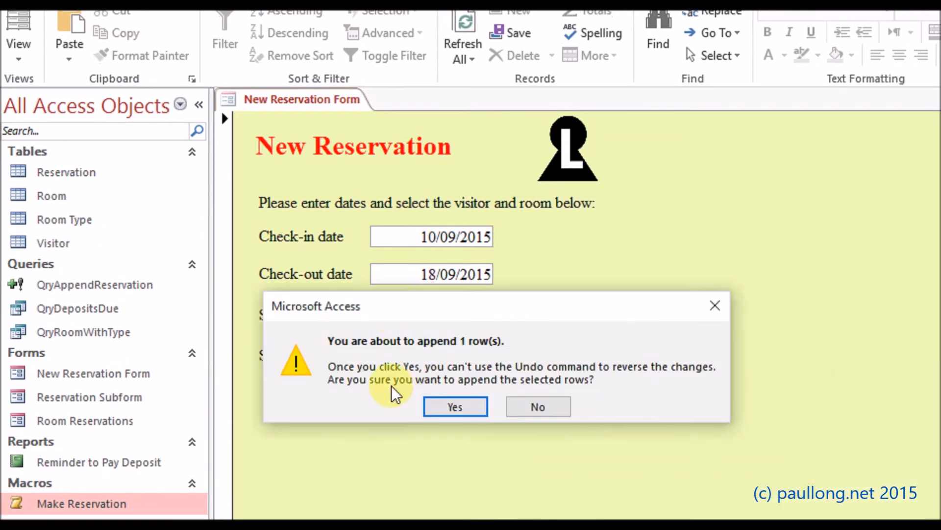
left_click(454, 406)
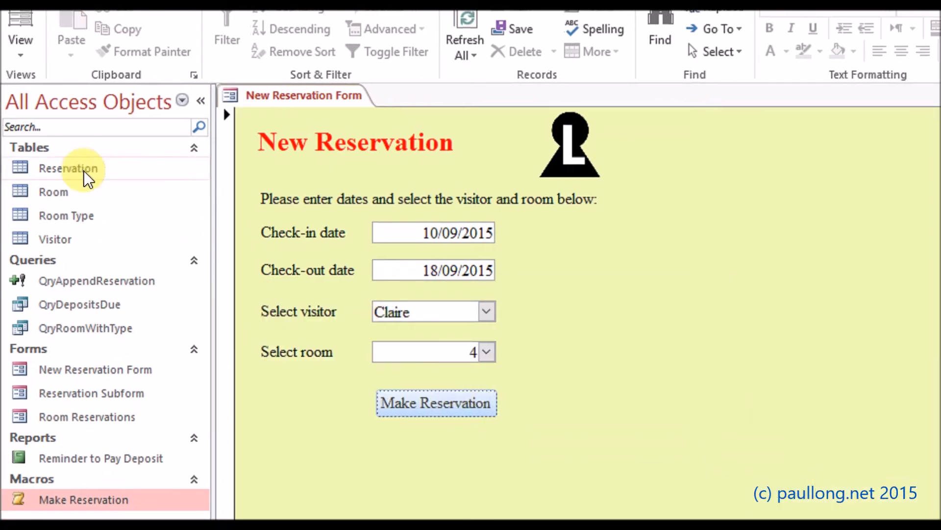
Open the Reservation table in Datasheet View to see its 40 reservation rows
left_click(69, 168)
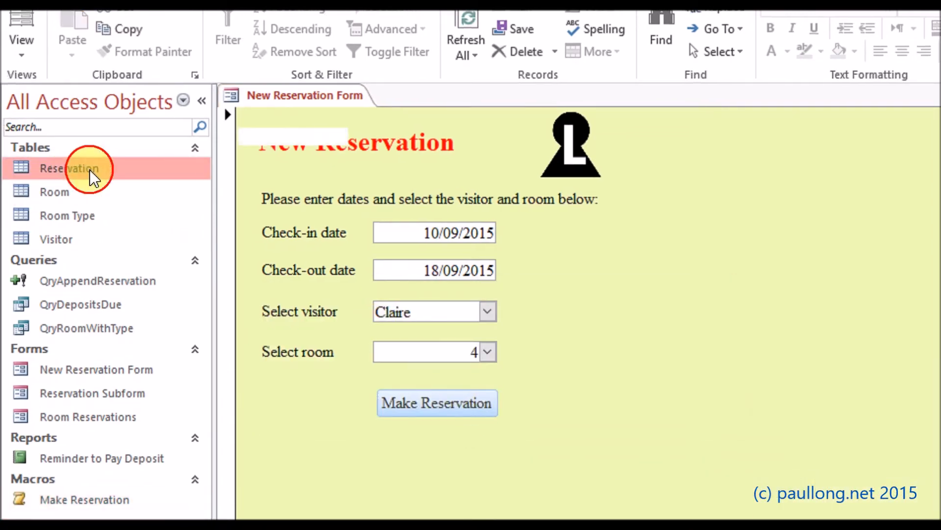
double_click(69, 168)
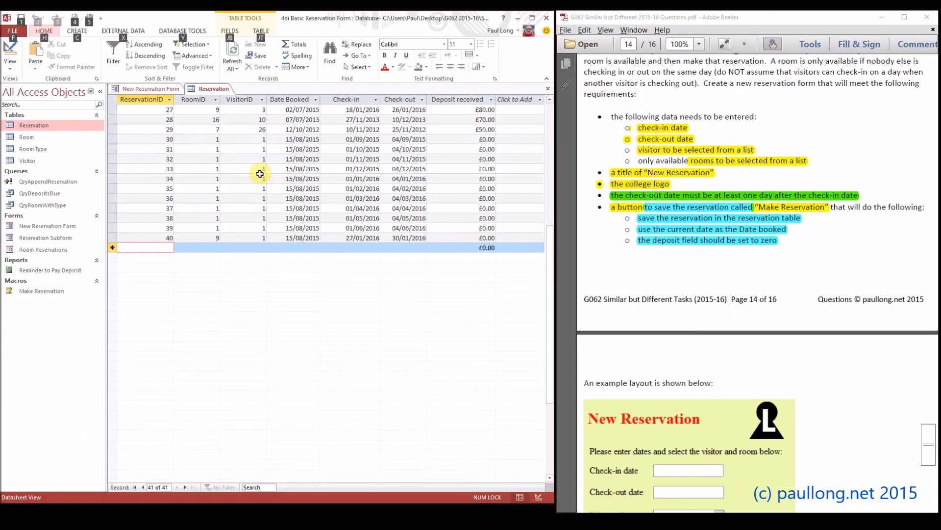
mouse_move(743, 212)
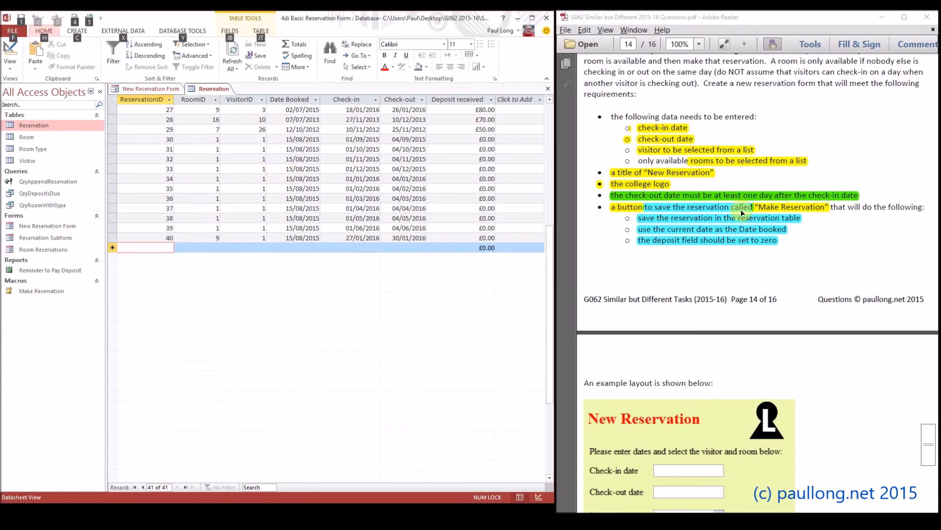